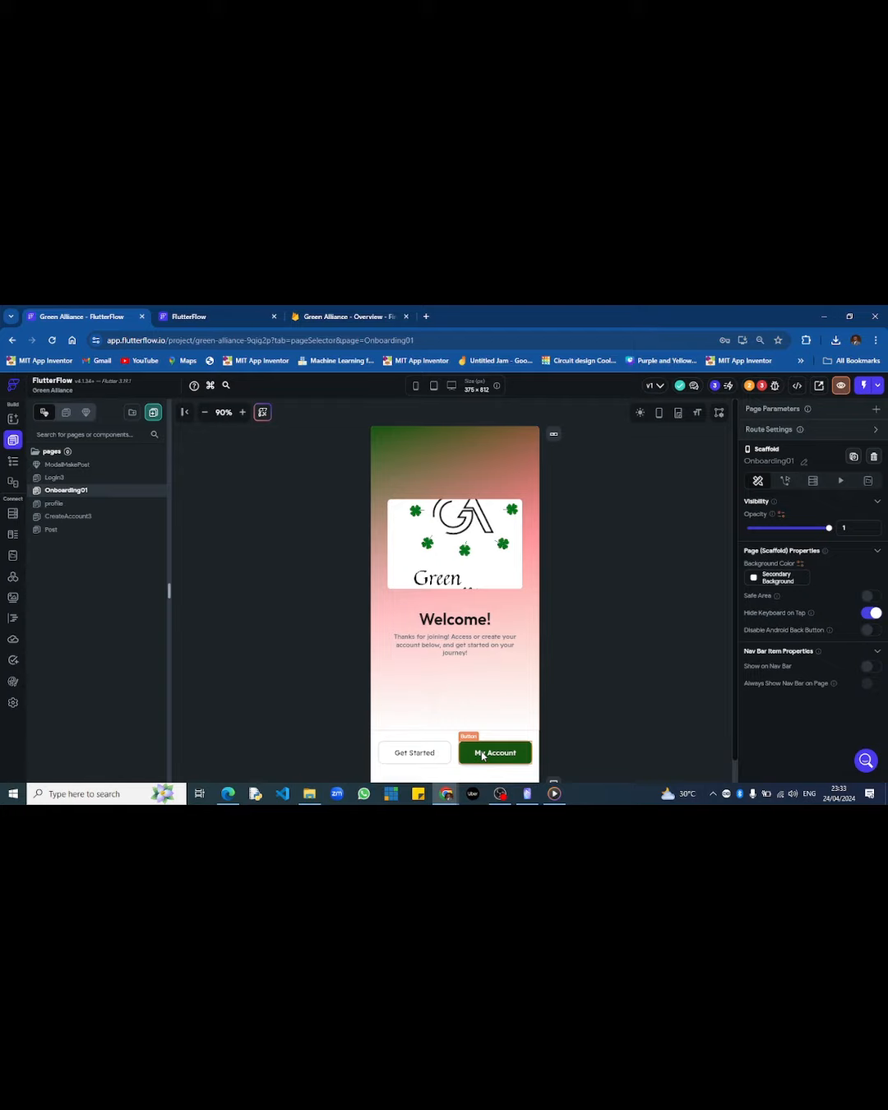
- Show the Post page's Community Feed, then the Green Alliance Firebase project overview
left_click(51, 528)
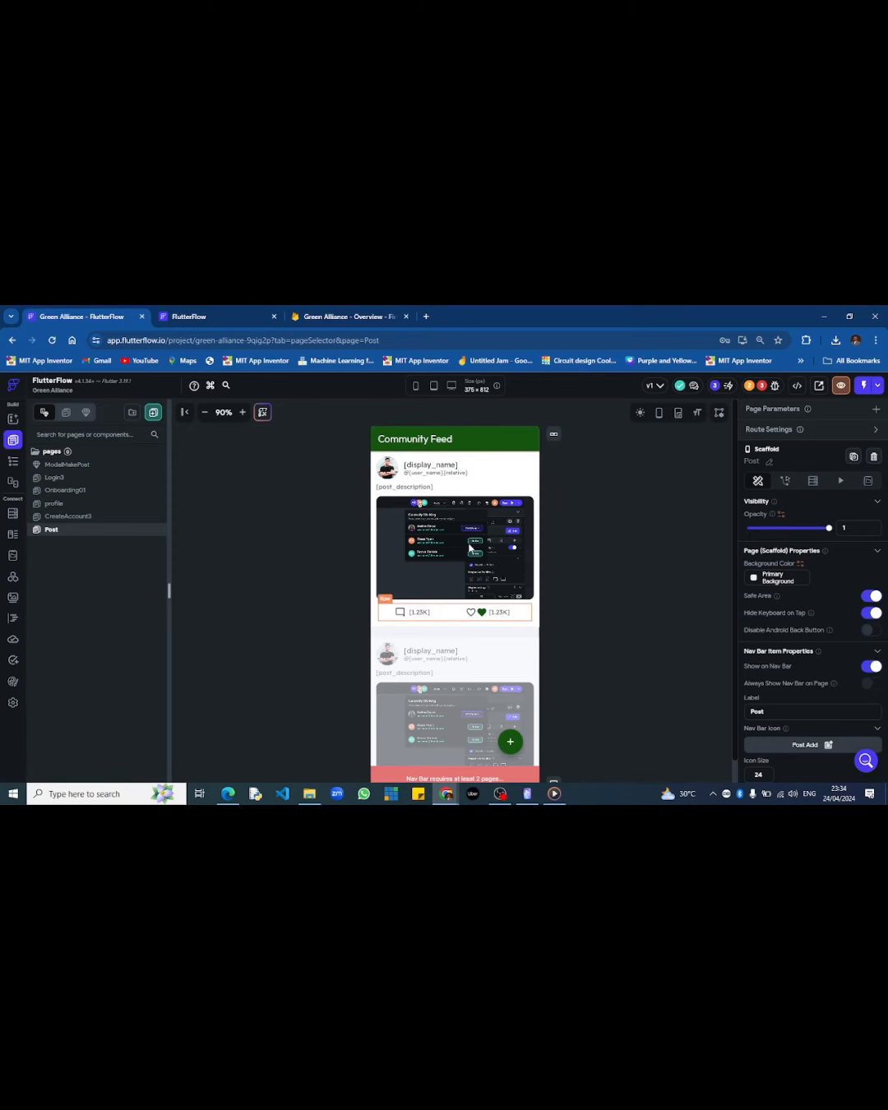
left_click(346, 316)
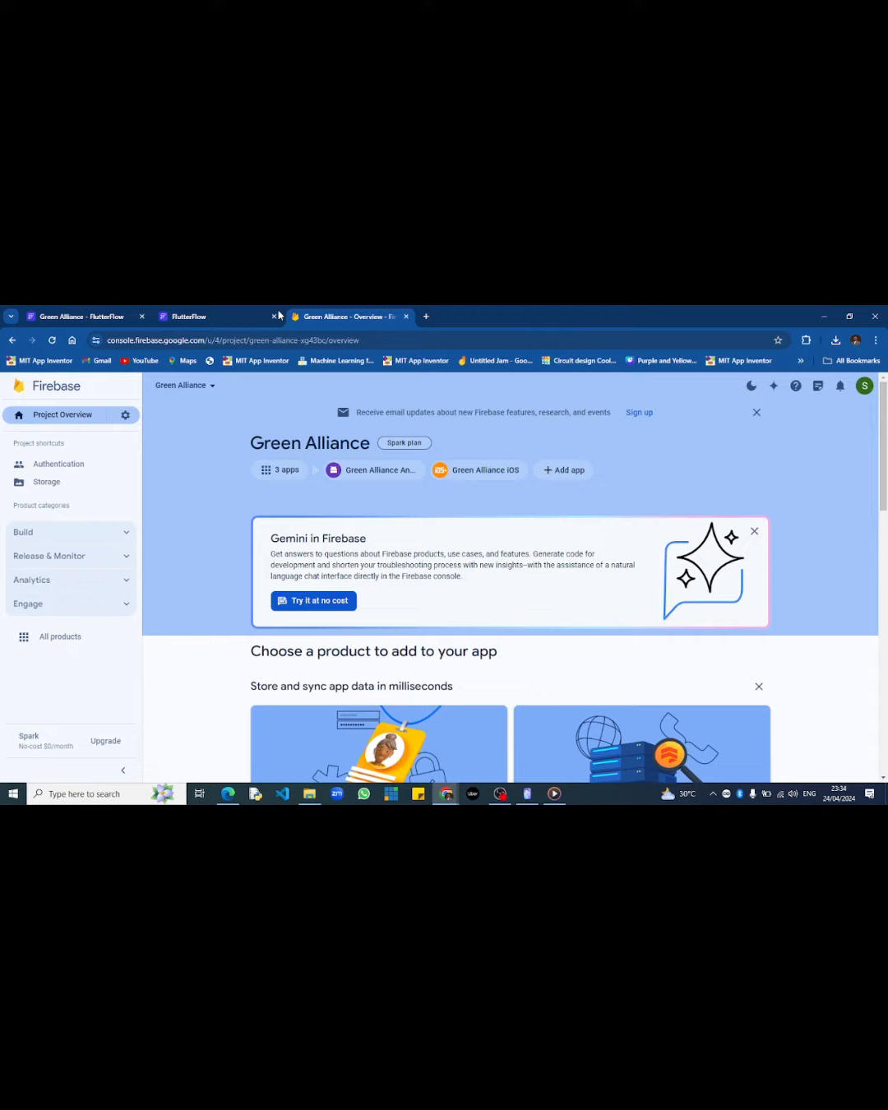
left_click(78, 315)
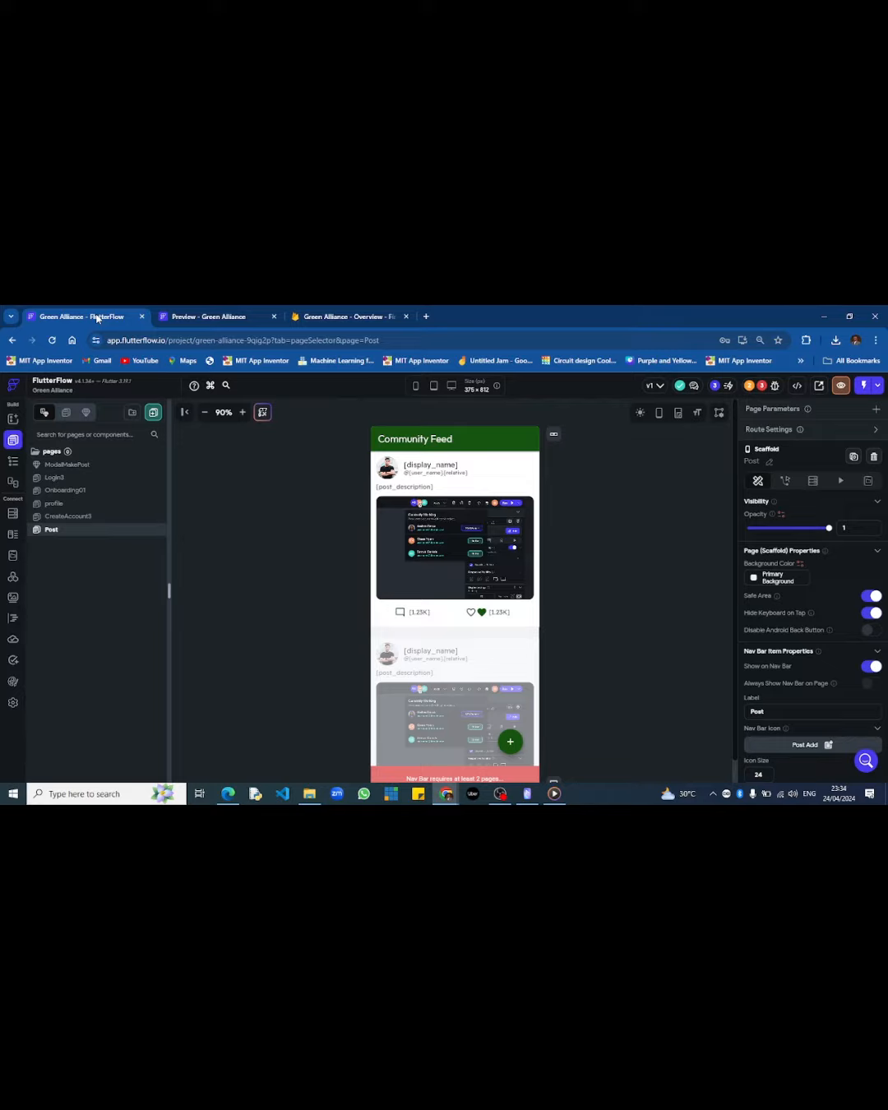
mouse_move(229, 532)
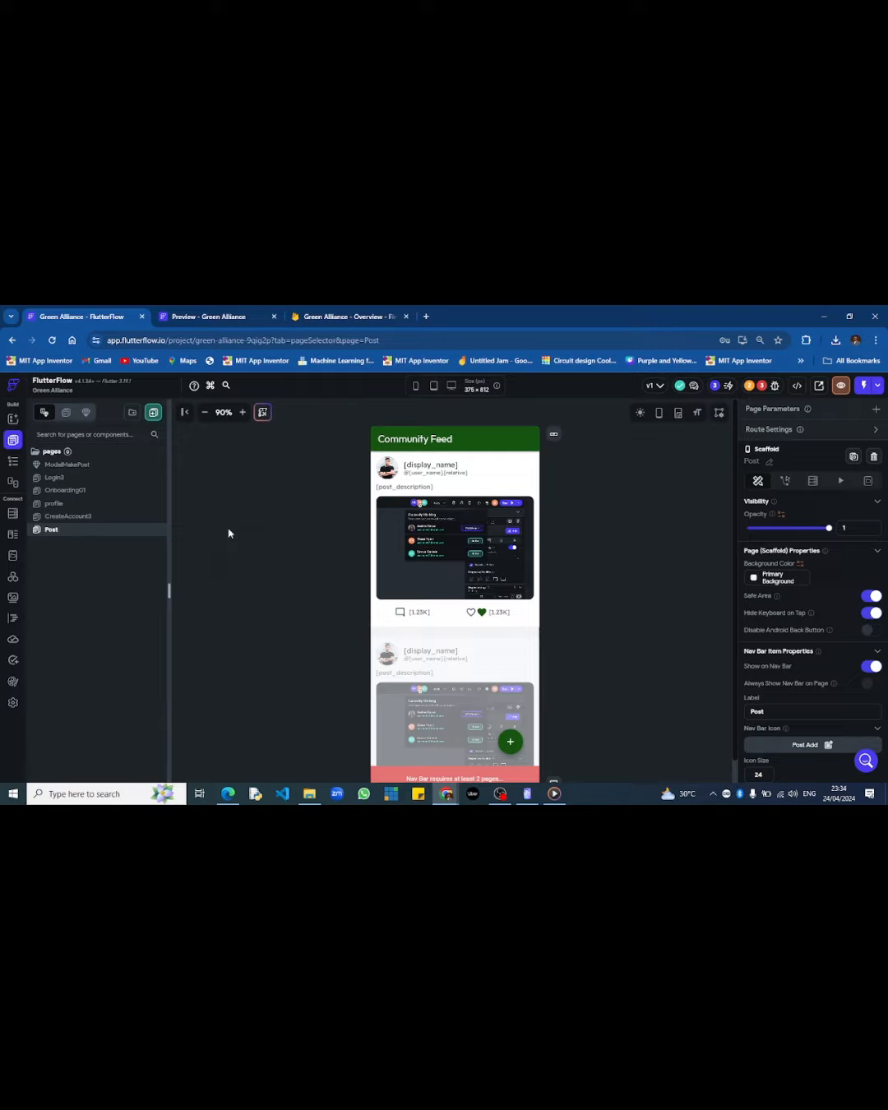
mouse_move(220, 535)
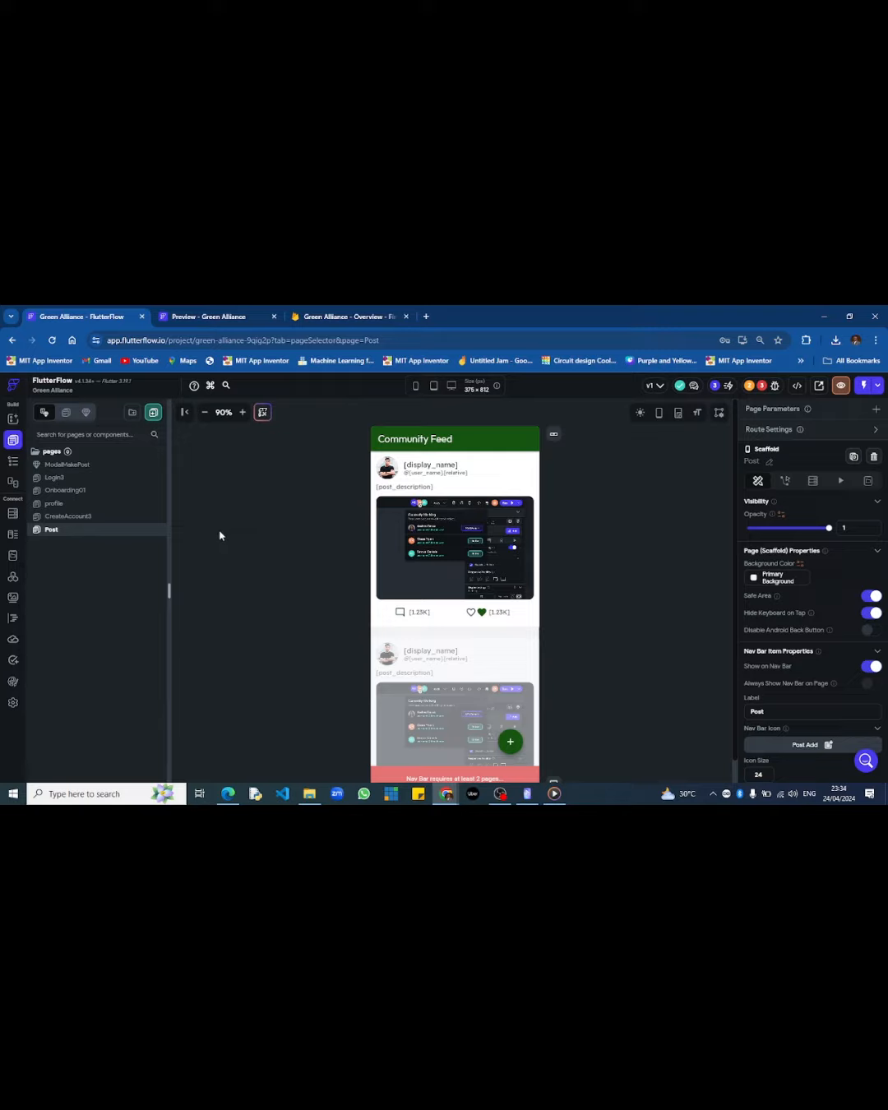